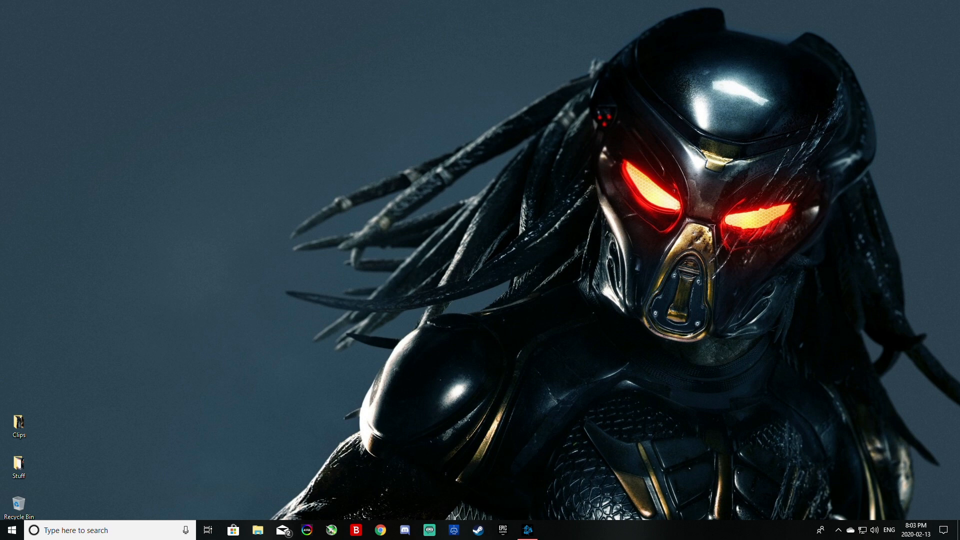
mouse_move(530, 5)
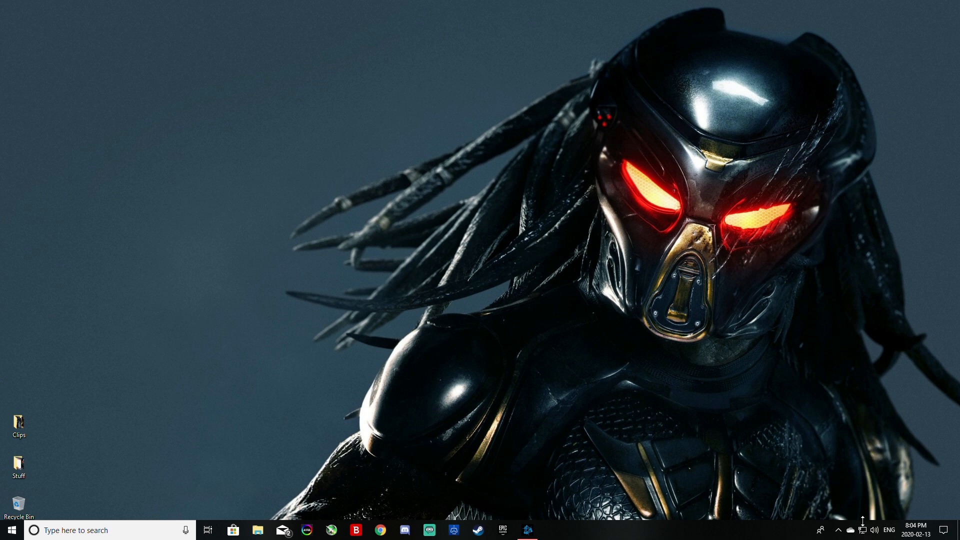
Bring up the system sound options from the taskbar speaker icon
right_click(875, 530)
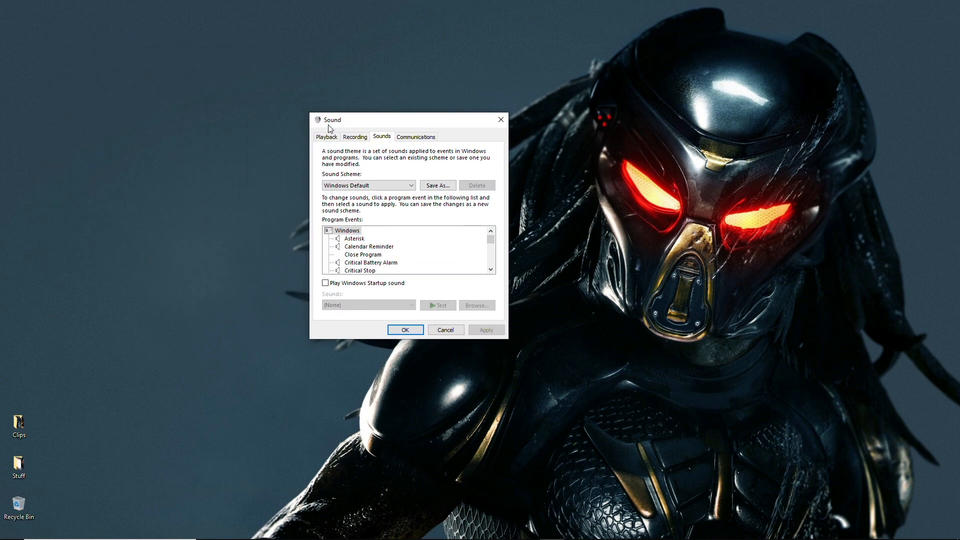
Show playback devices and check Speakers (Realtek Audio) is default, noting the disabled Realtek Digital Output
click(326, 137)
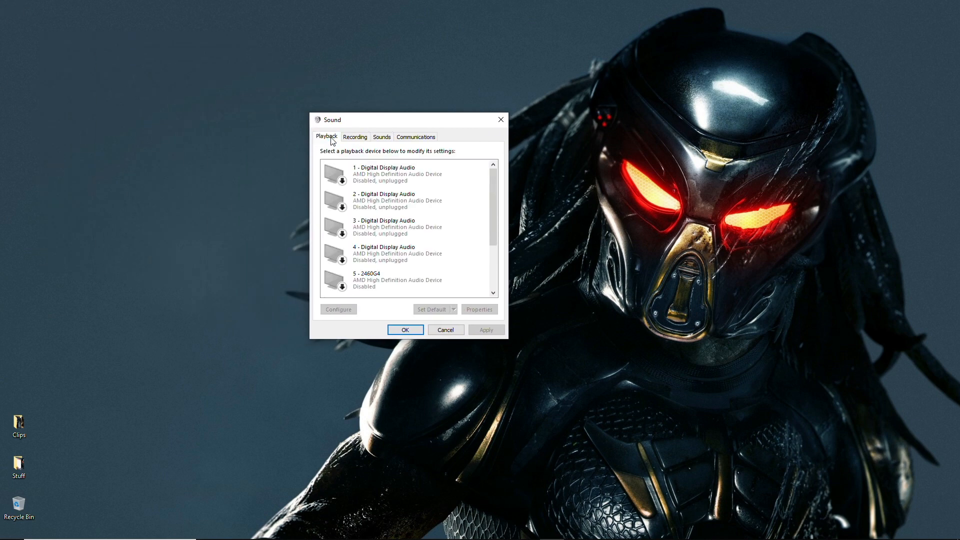
scroll(down, 3)
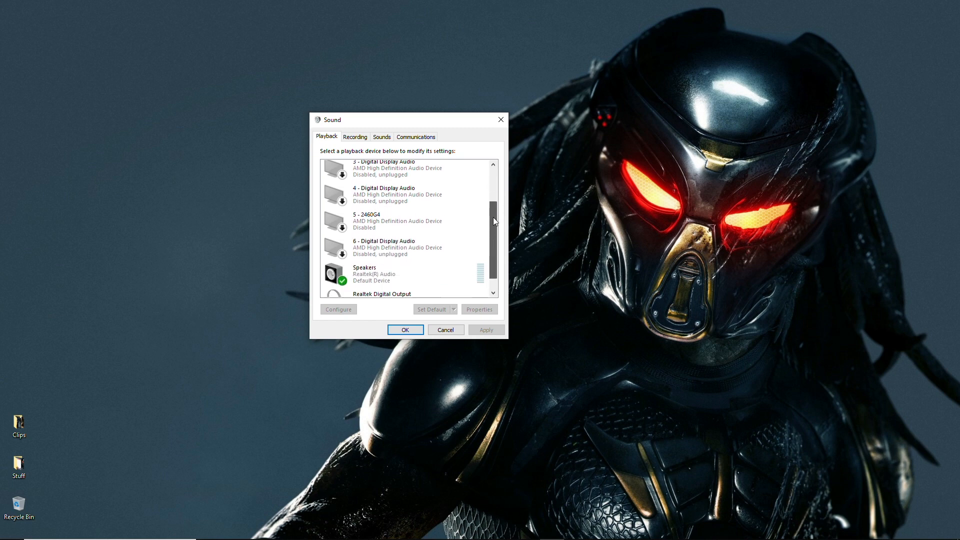
scroll(down, 3)
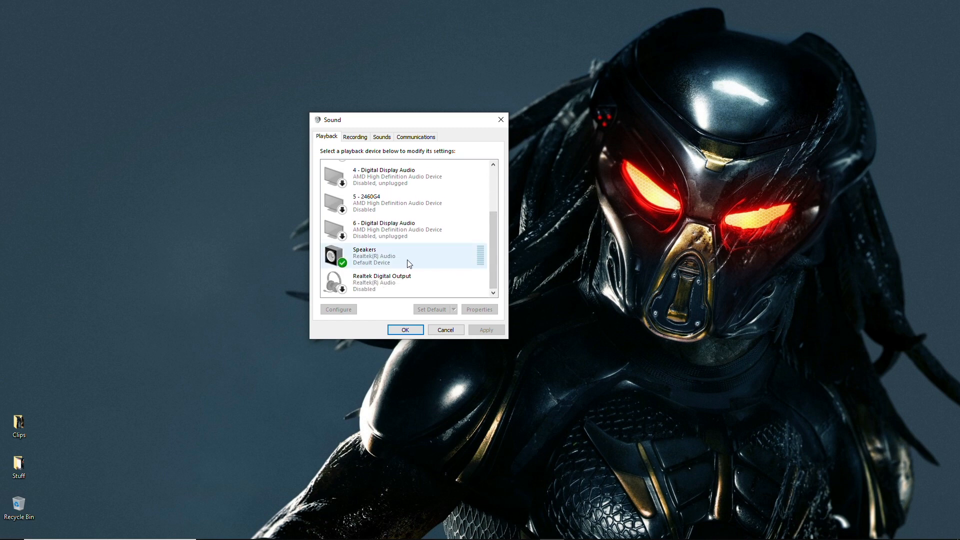
click(404, 282)
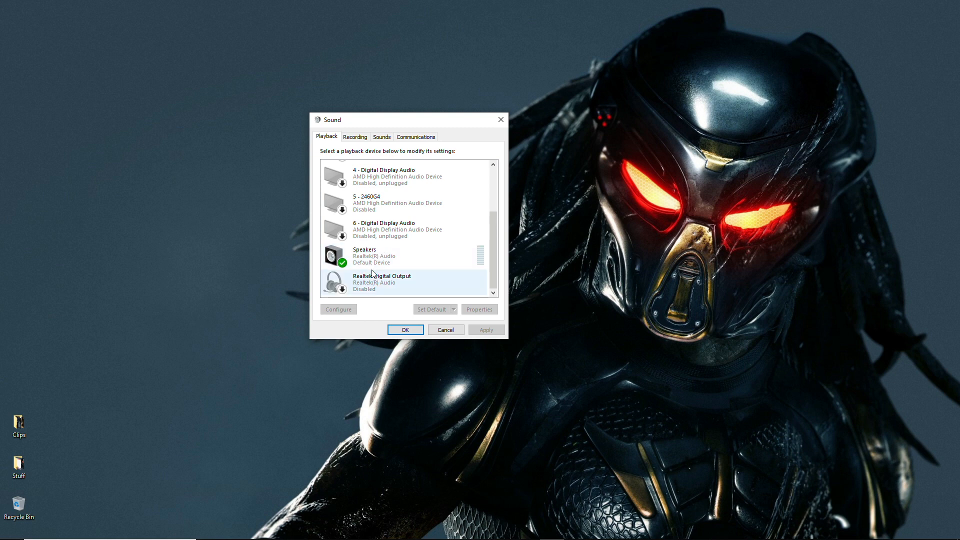
click(383, 255)
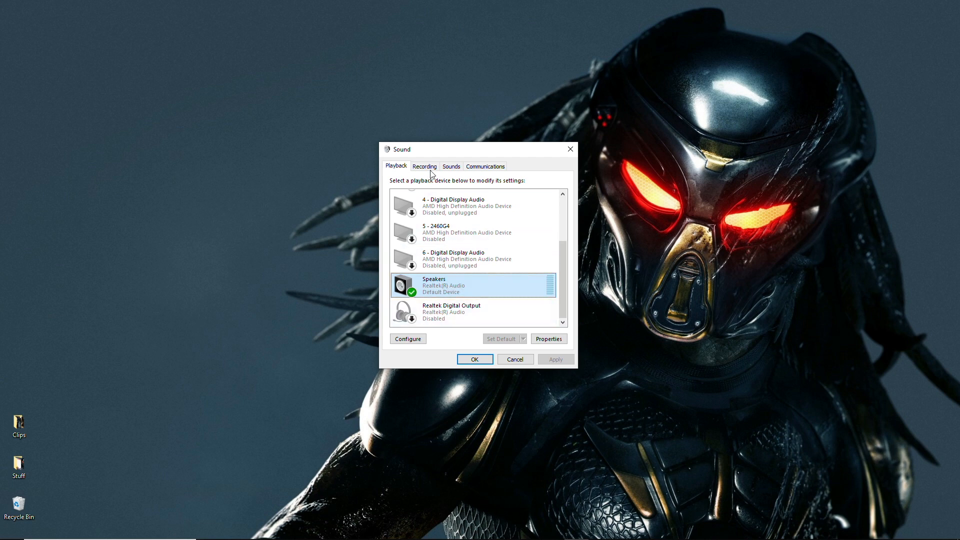
Check Microphone (Realtek Audio) is the default recording device and close the Sound settings
click(424, 166)
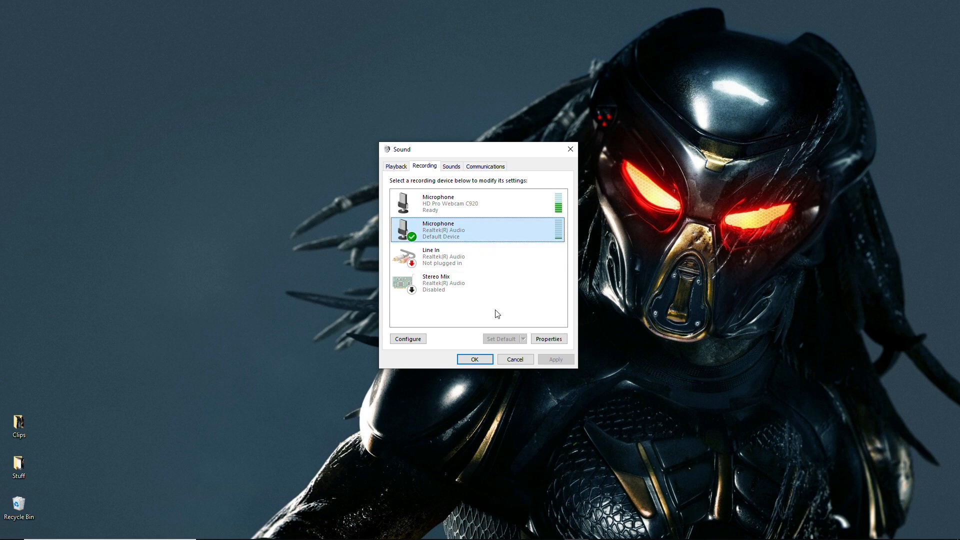
mouse_move(489, 328)
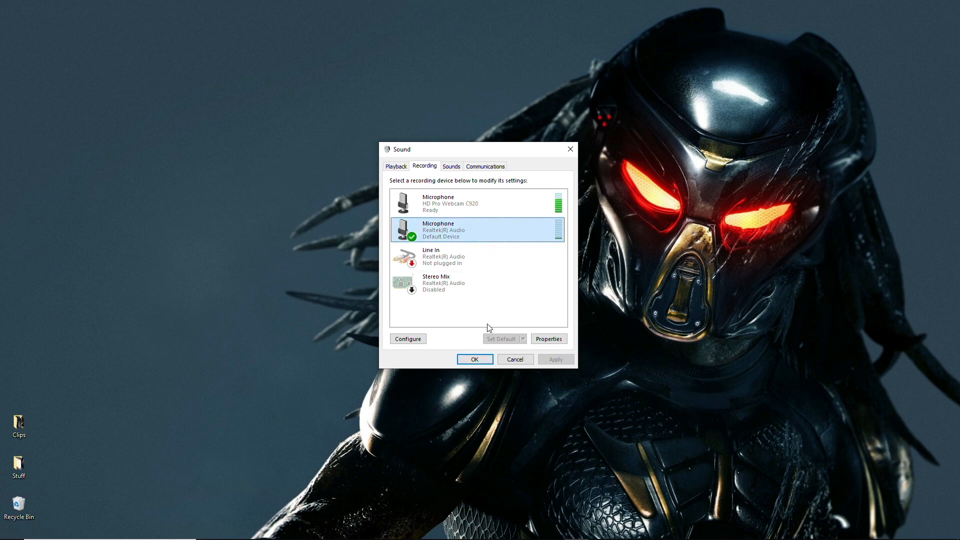
click(474, 359)
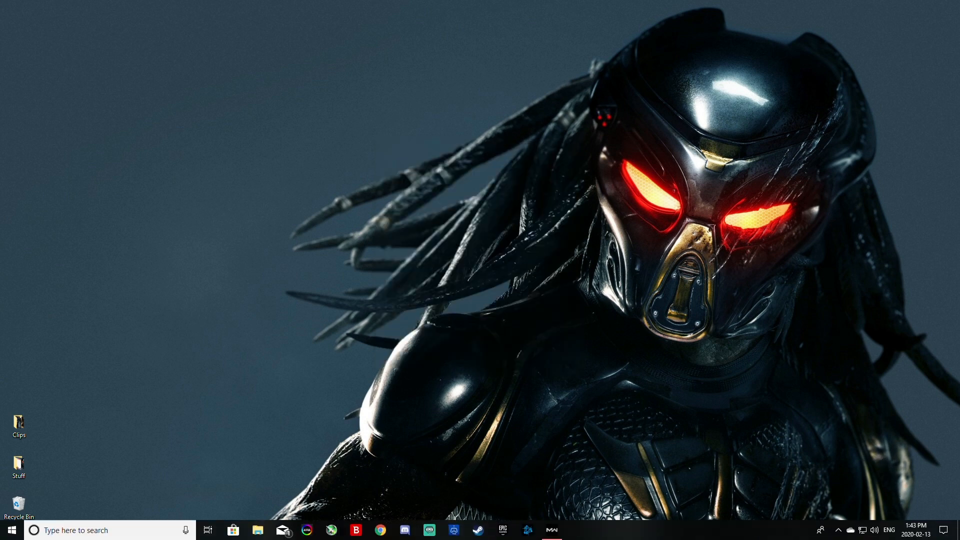
Bring up Battle.net and open the game settings for Call of Duty: MW
click(875, 530)
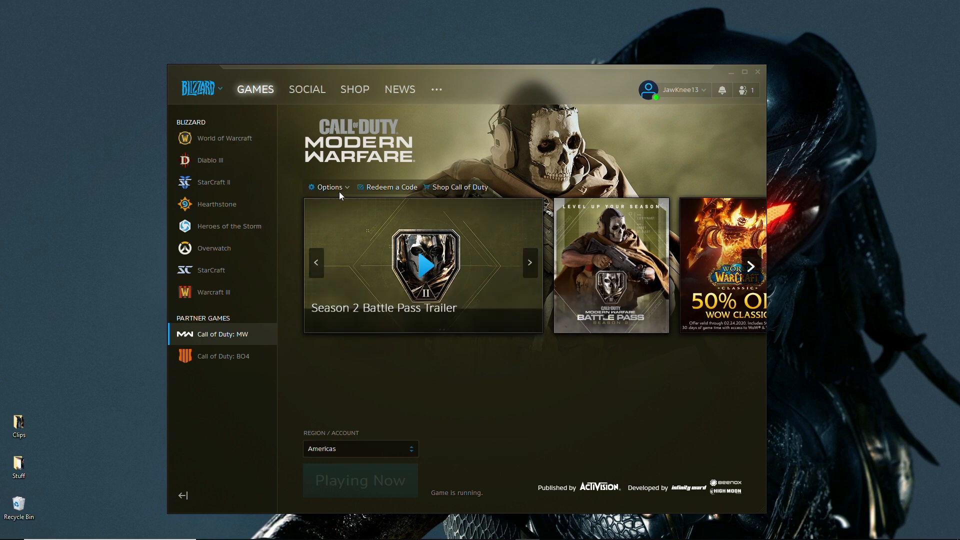
click(329, 187)
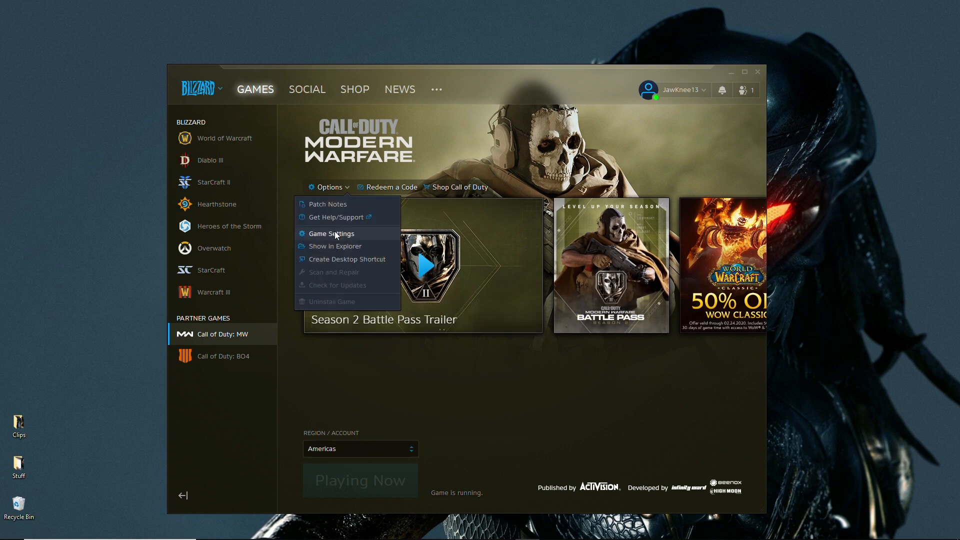
click(331, 233)
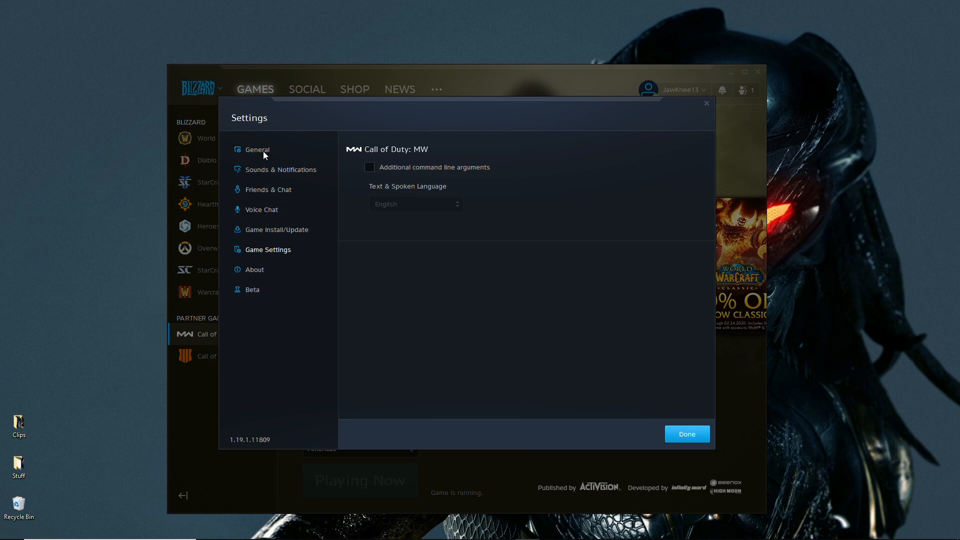
Leave Voice Chat output and input on System Default Device and confirm the settings
click(261, 209)
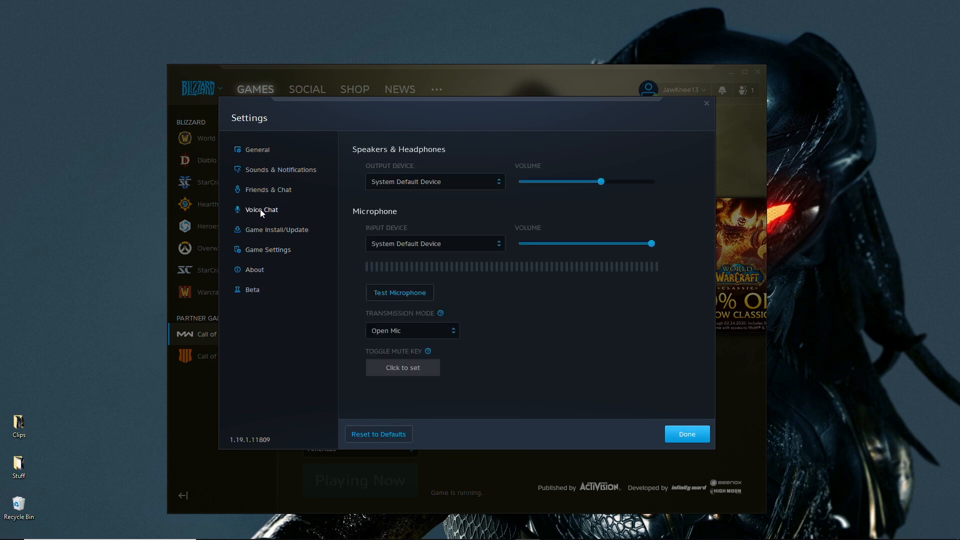
mouse_move(393, 189)
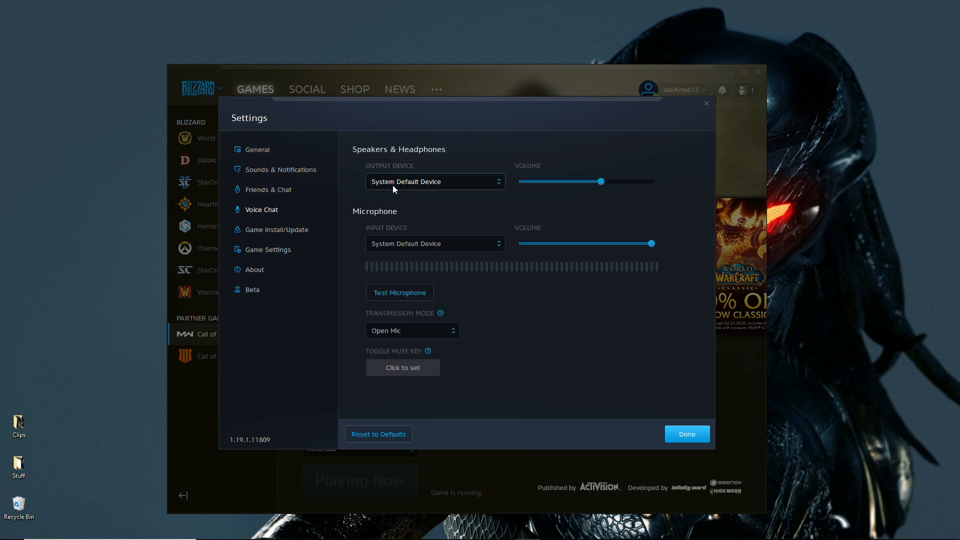
click(435, 181)
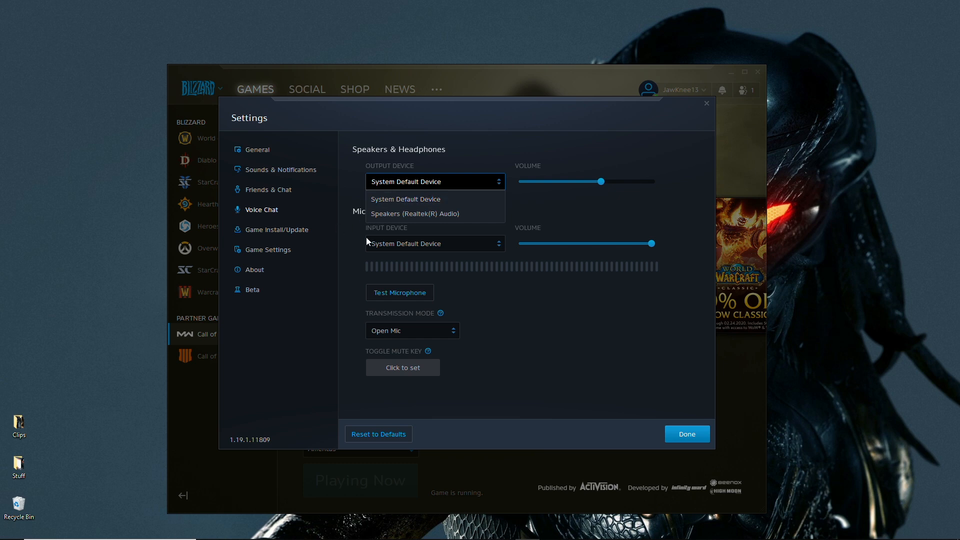
mouse_move(406, 200)
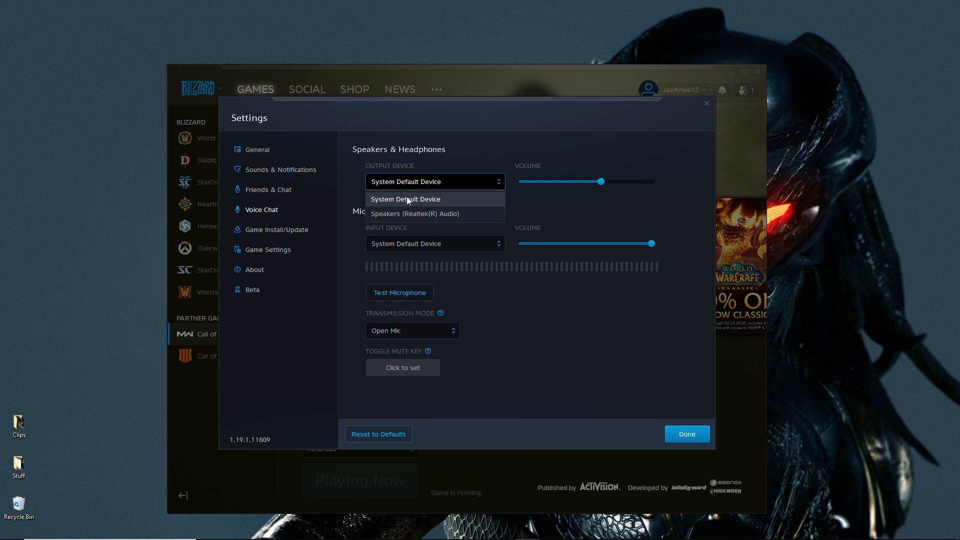
click(405, 199)
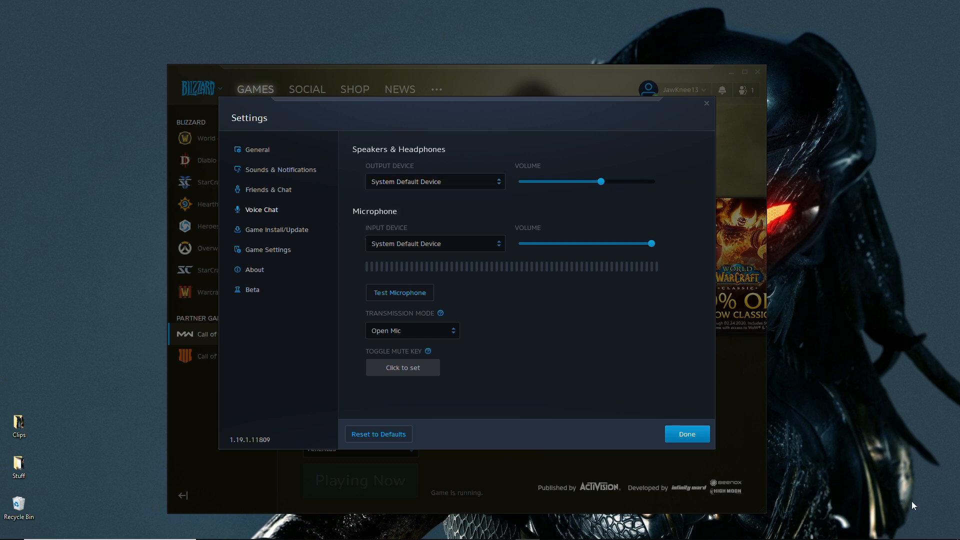
mouse_move(684, 288)
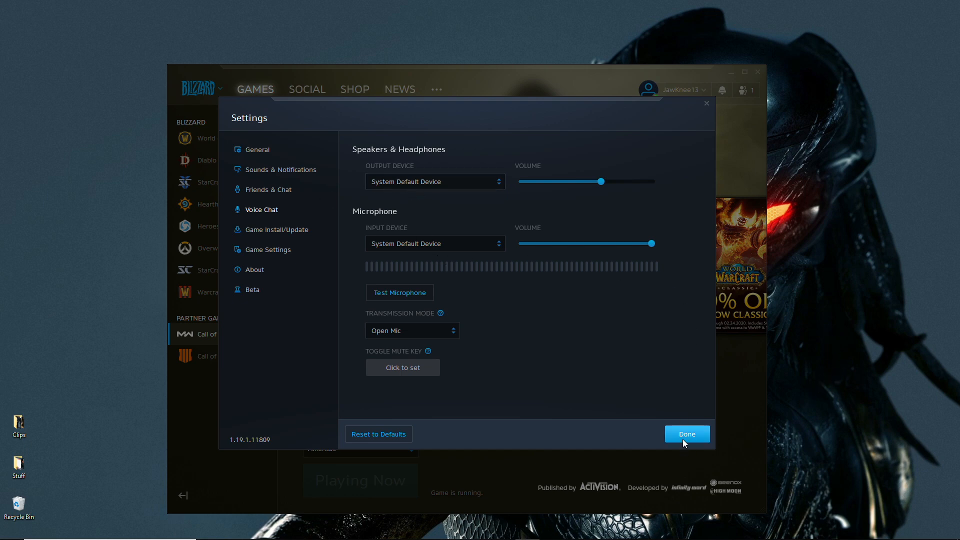
click(686, 433)
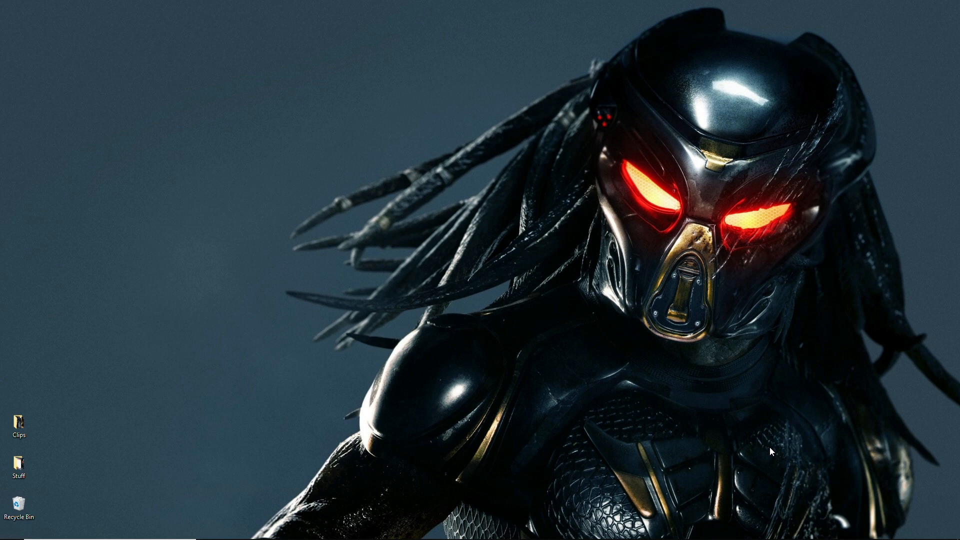
mouse_move(906, 373)
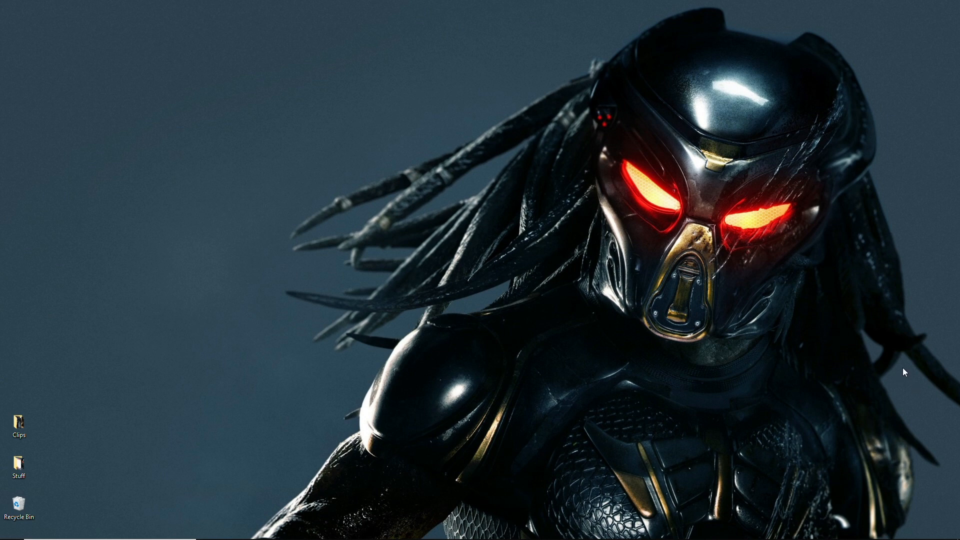
mouse_move(872, 522)
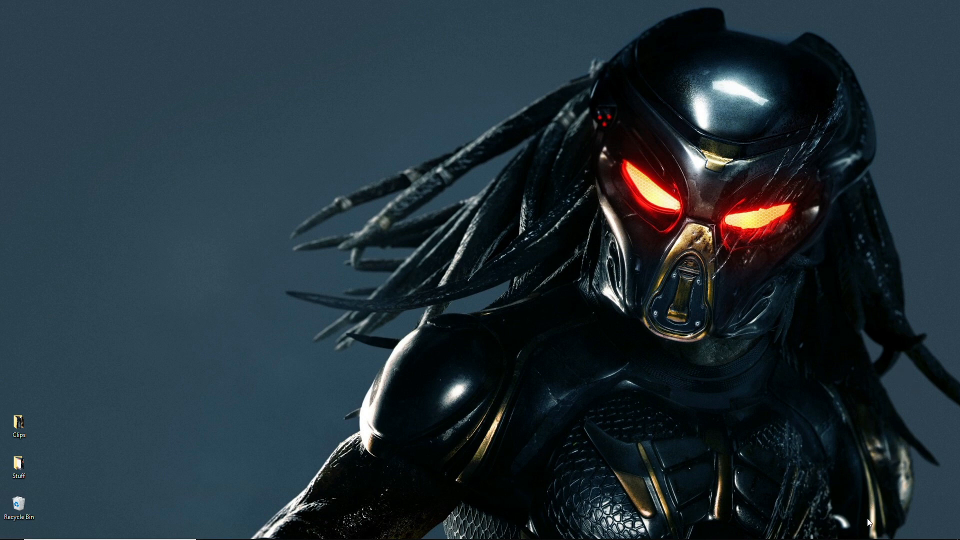
Bring up the system sound options menu from the taskbar speaker icon again
right_click(876, 531)
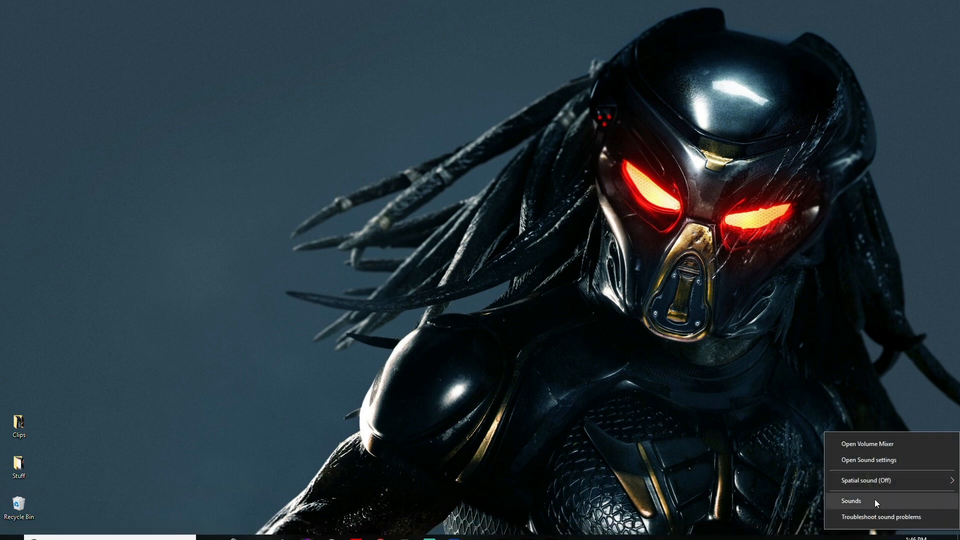
click(850, 500)
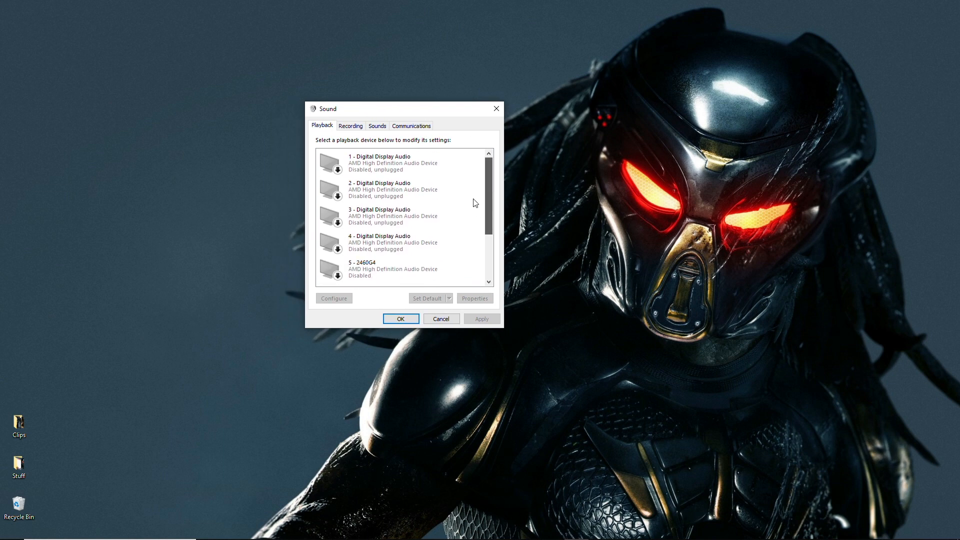
right_click(392, 162)
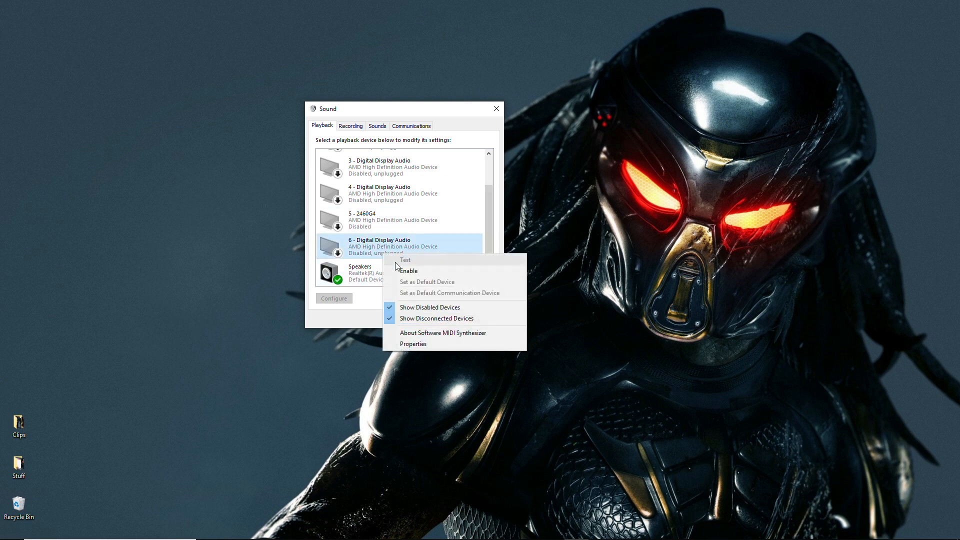
mouse_move(427, 282)
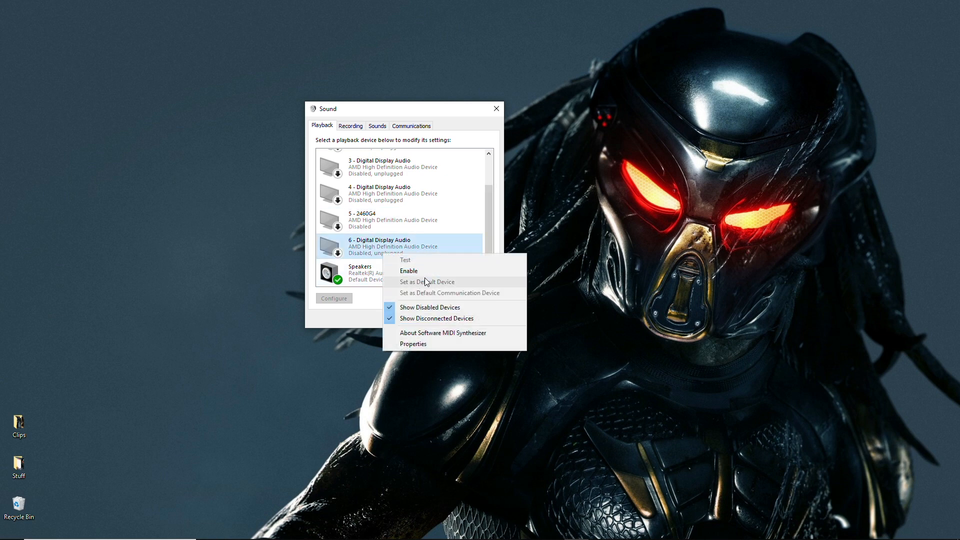
mouse_move(503, 173)
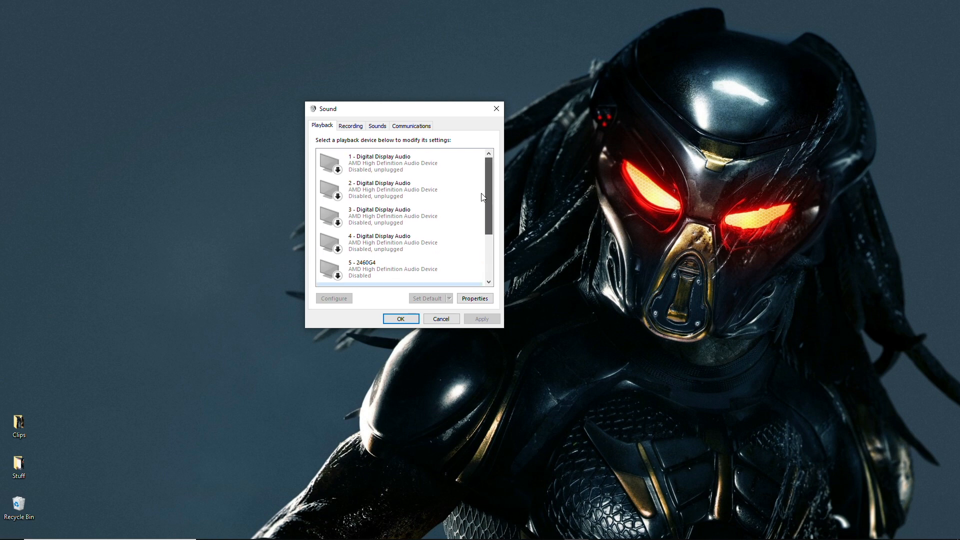
scroll(down, 3)
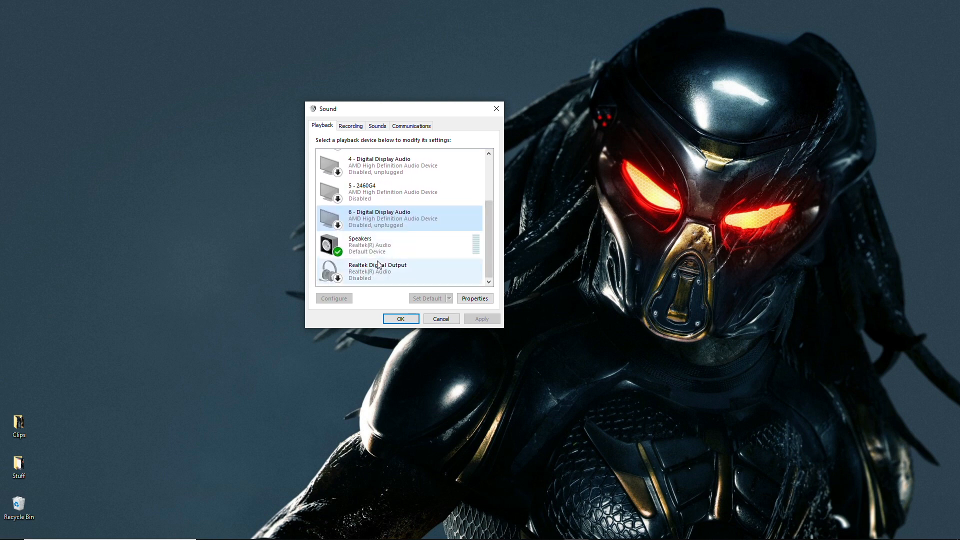
mouse_move(432, 292)
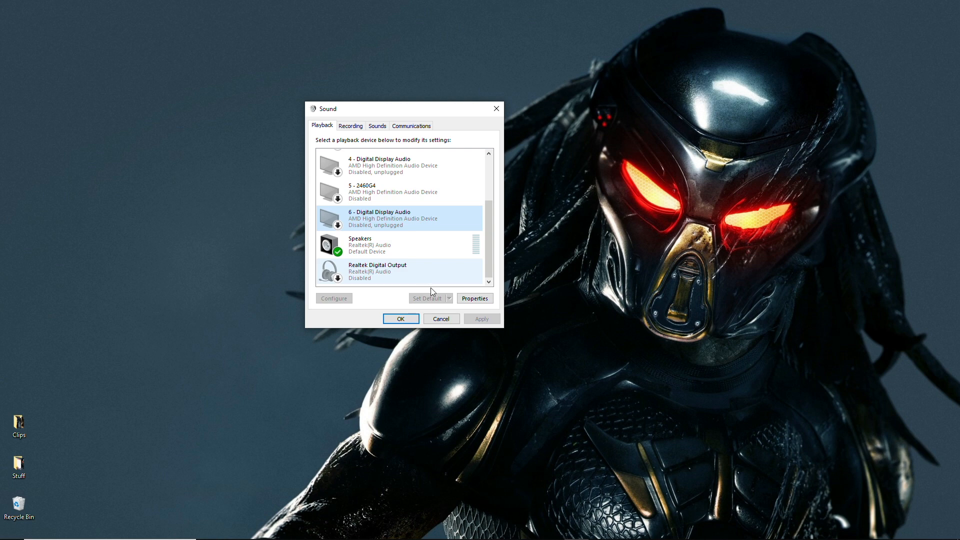
click(400, 318)
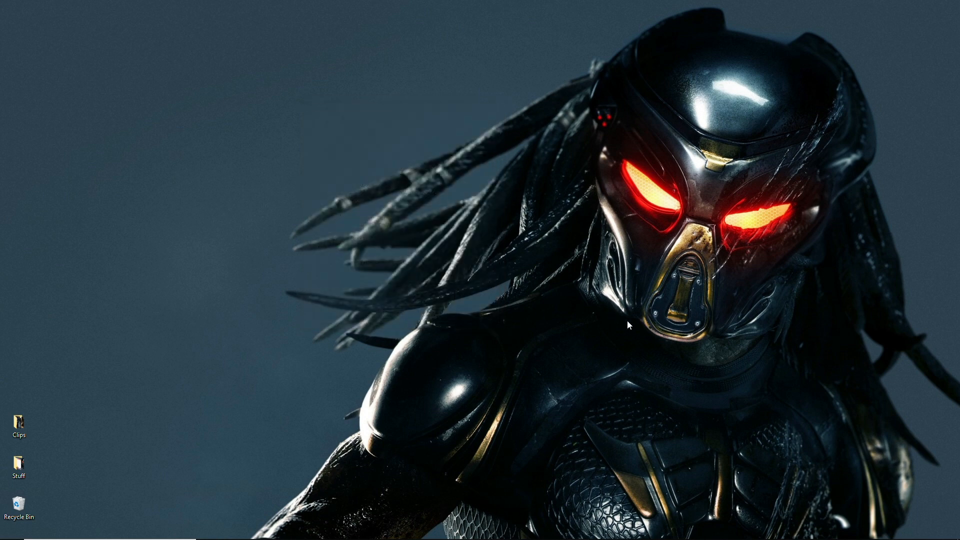